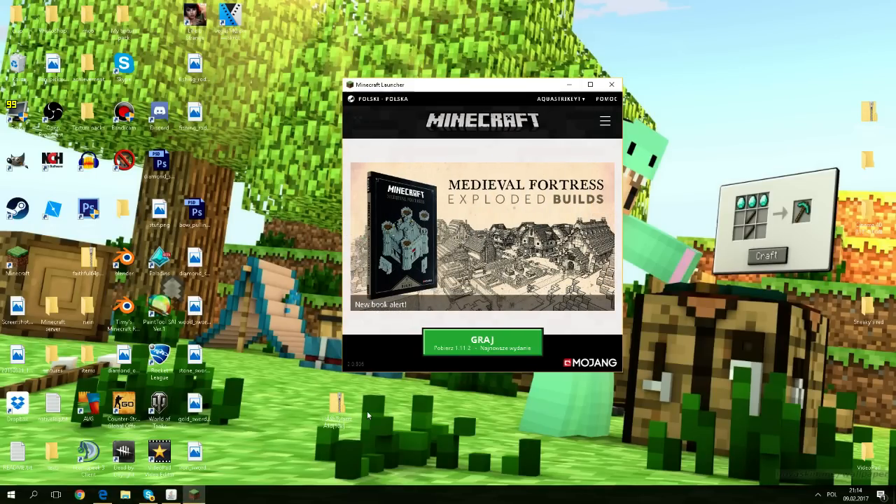
mouse_move(391, 390)
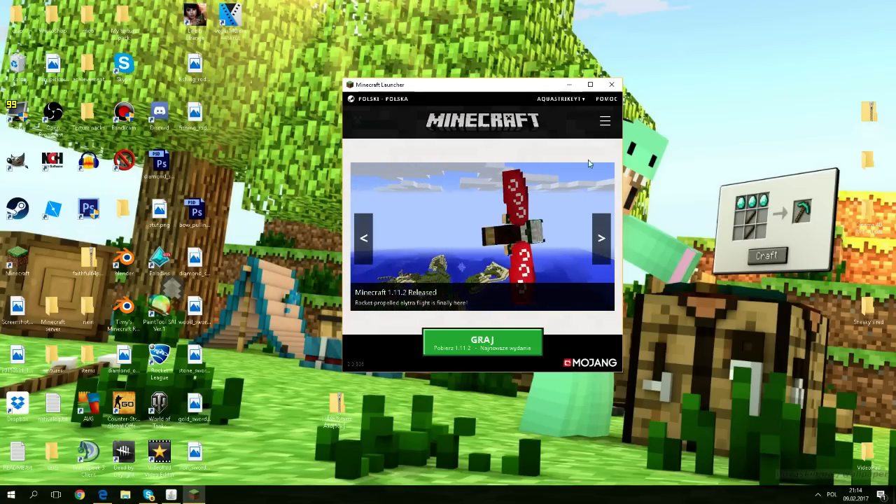
Expand the launcher's menu to reveal the news, skins, settings and launch options sections
left_click(605, 120)
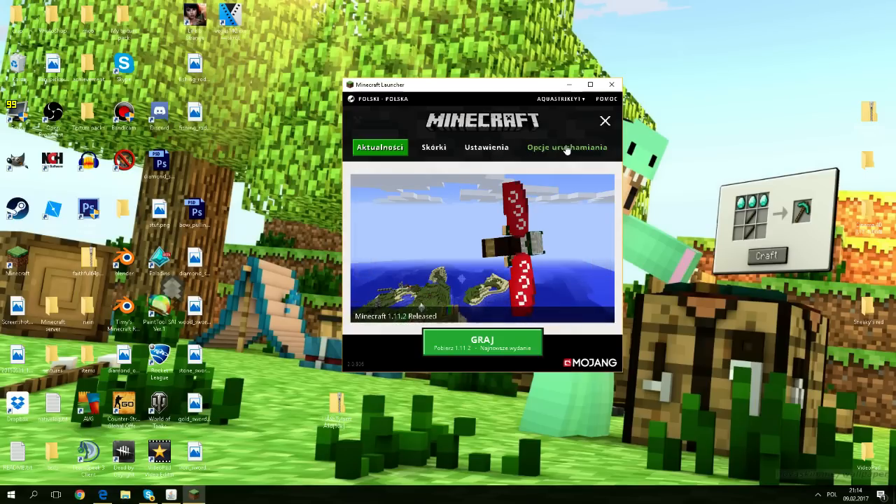
Add a new launch profile set to release 1.7.10 and save it
left_click(568, 148)
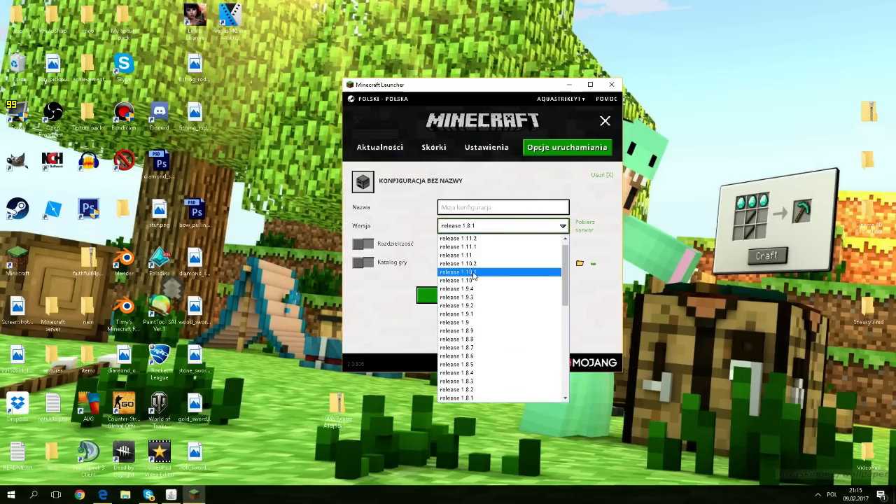
scroll("down", 3)
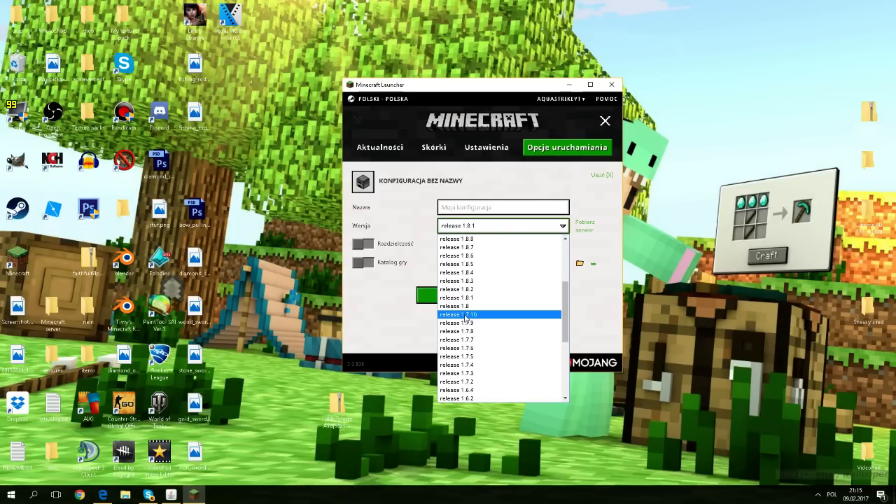
left_click(470, 314)
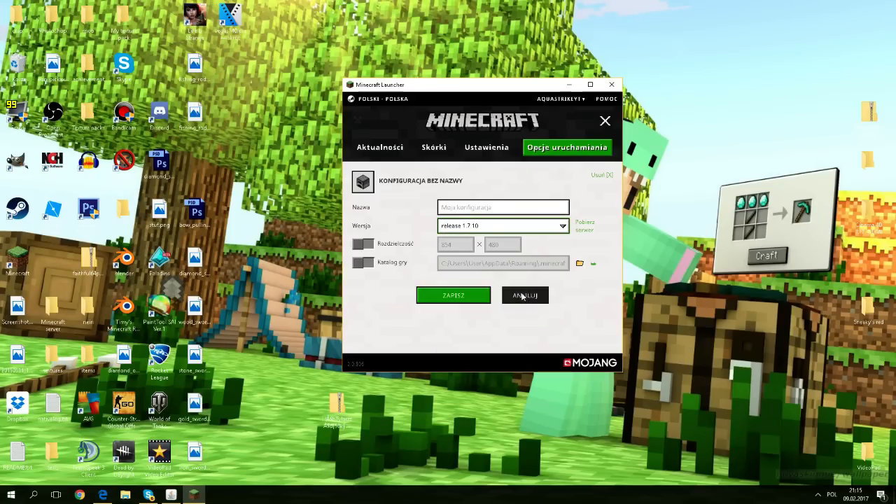
left_click(524, 294)
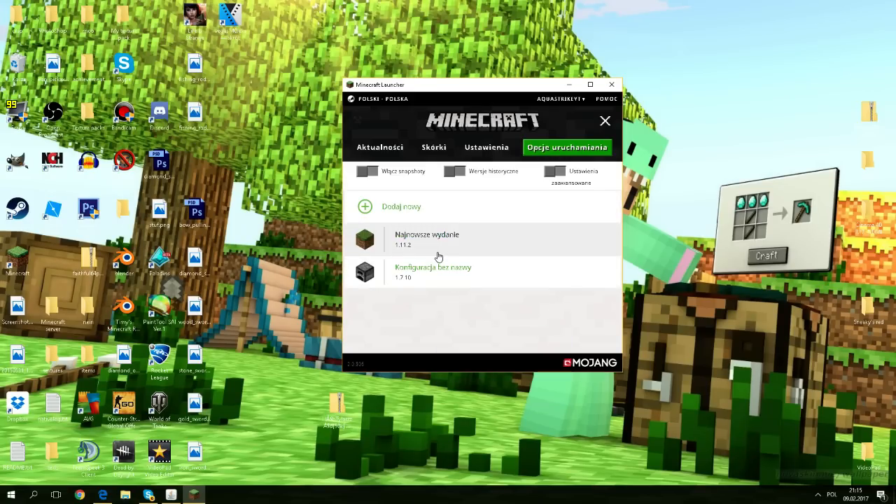
Launch the game with the 1.7.10 profile from the news page so its files start downloading
left_click(381, 147)
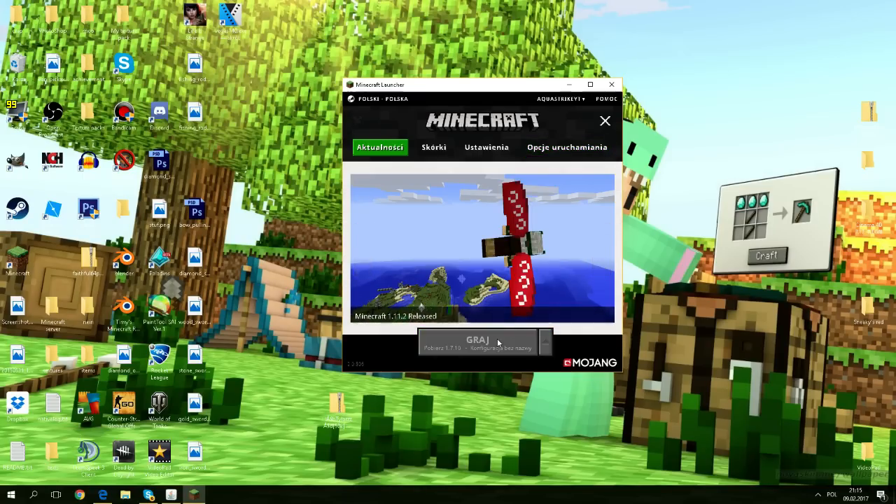
left_click(478, 341)
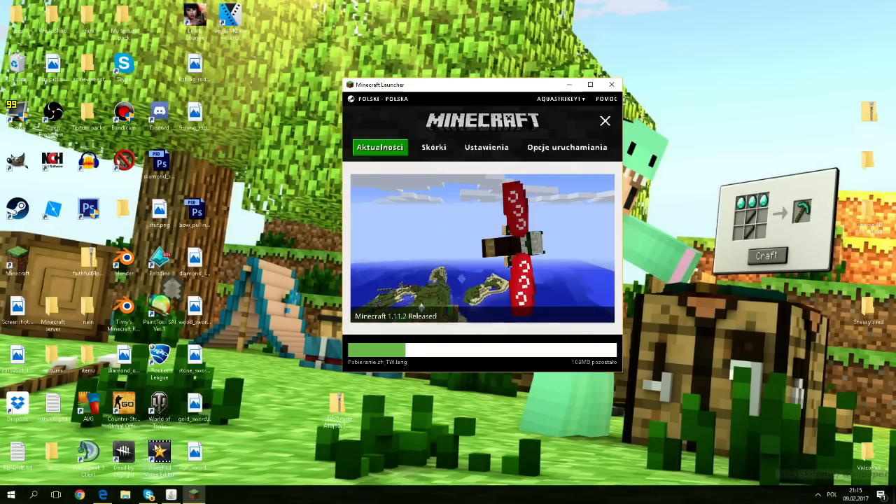
left_click(8, 493)
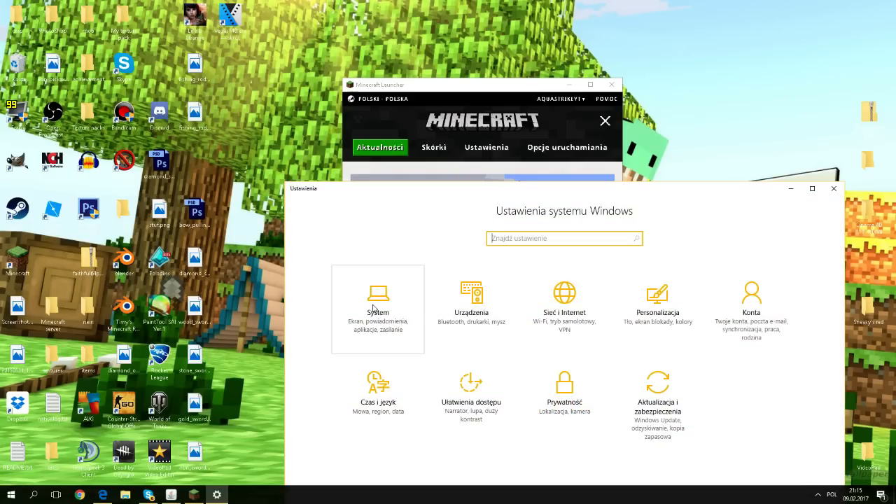
Open the System category and its Aplikacje i funkcje page
left_click(378, 294)
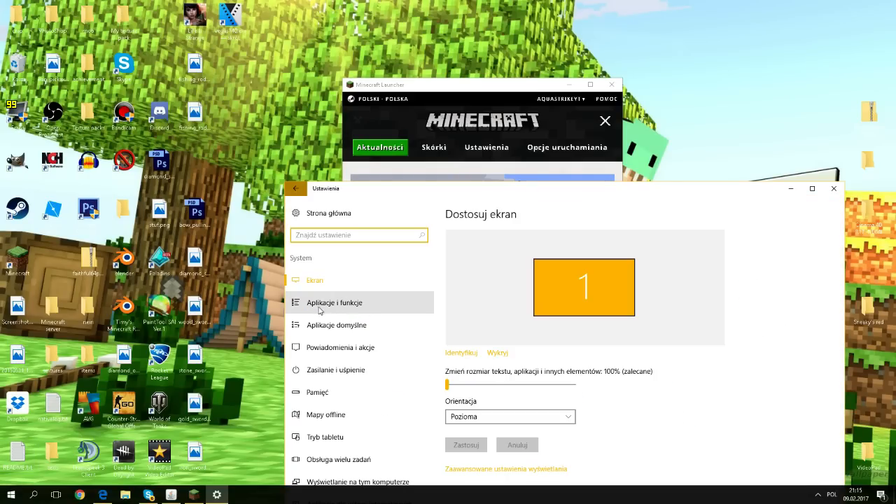
mouse_move(371, 308)
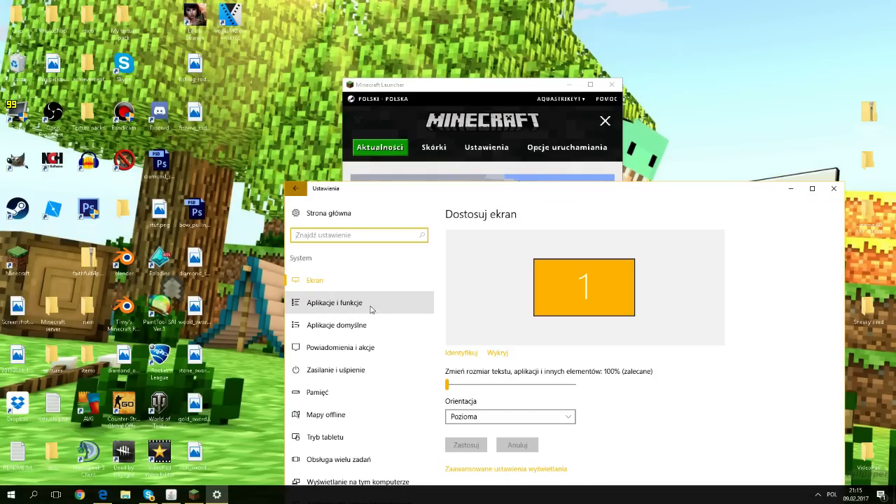
left_click(333, 303)
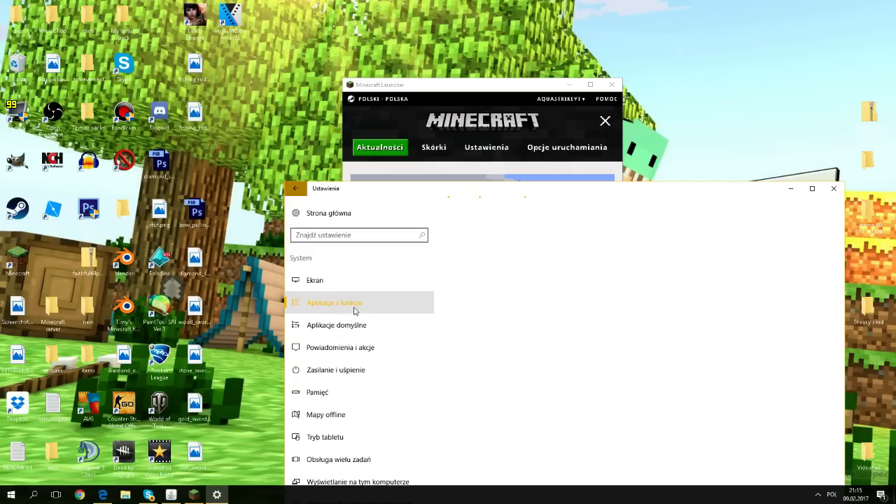
left_click(333, 302)
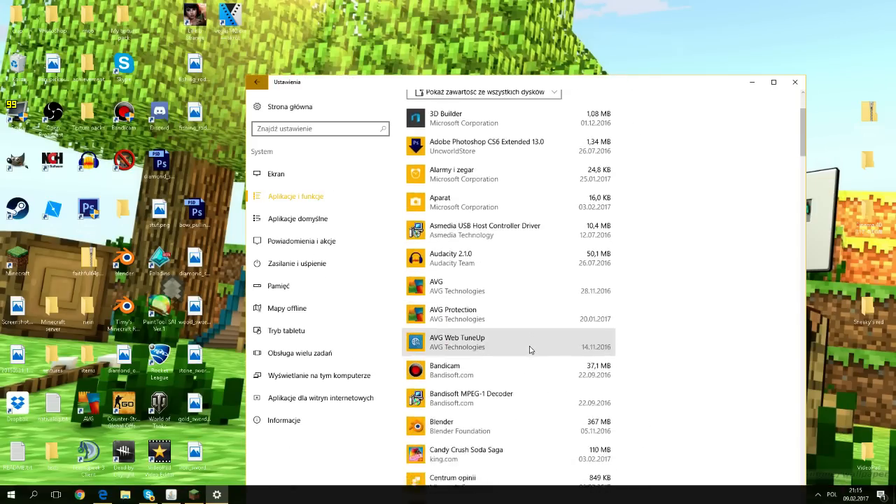
scroll("down", 3)
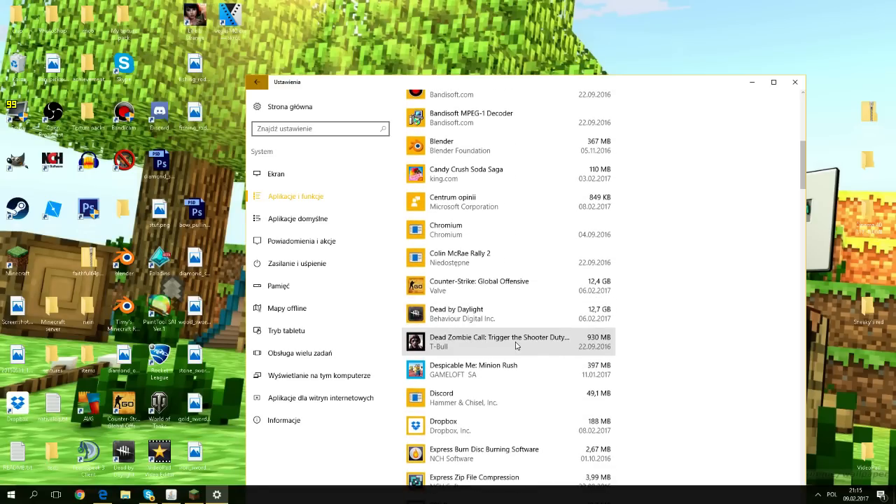
scroll("down", 3)
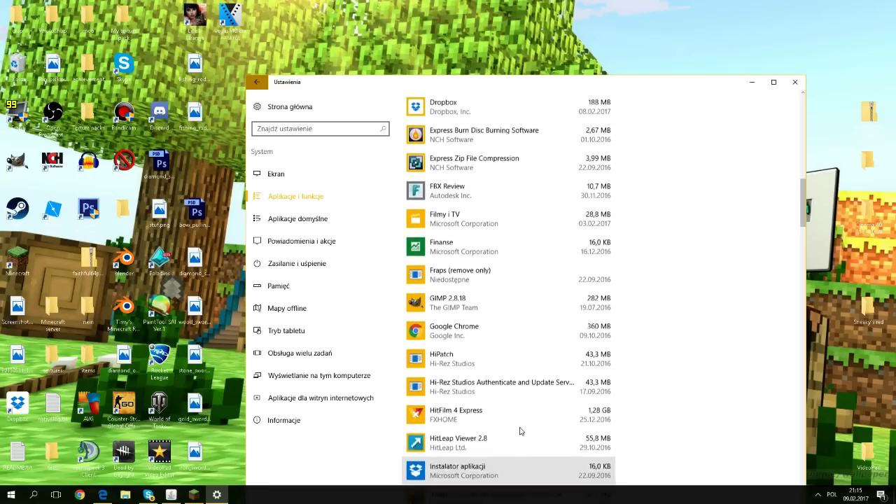
scroll("down", 3)
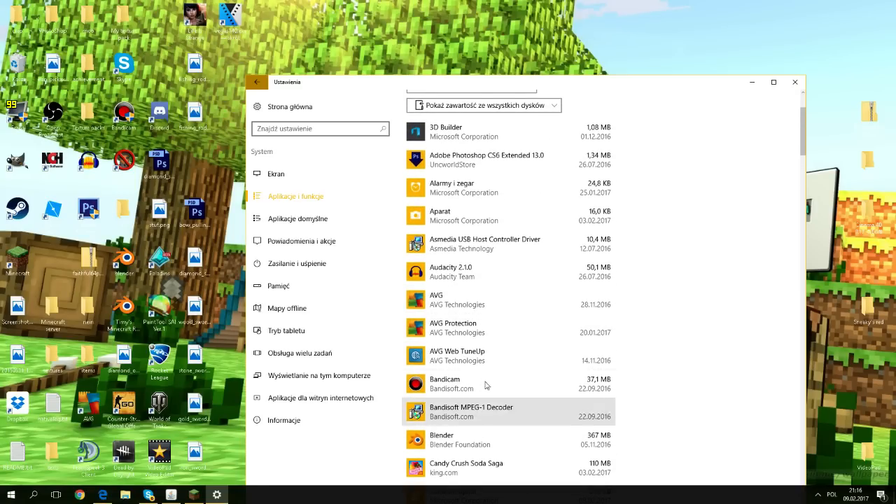
scroll("down", 3)
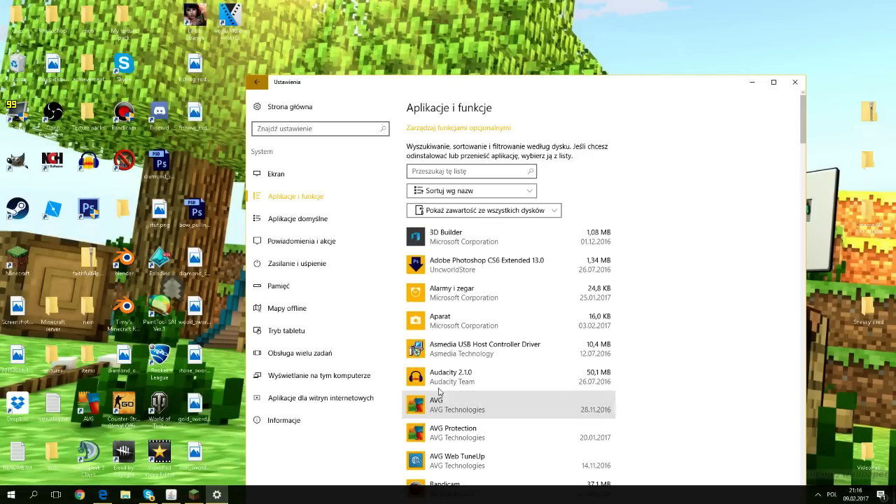
mouse_move(471, 356)
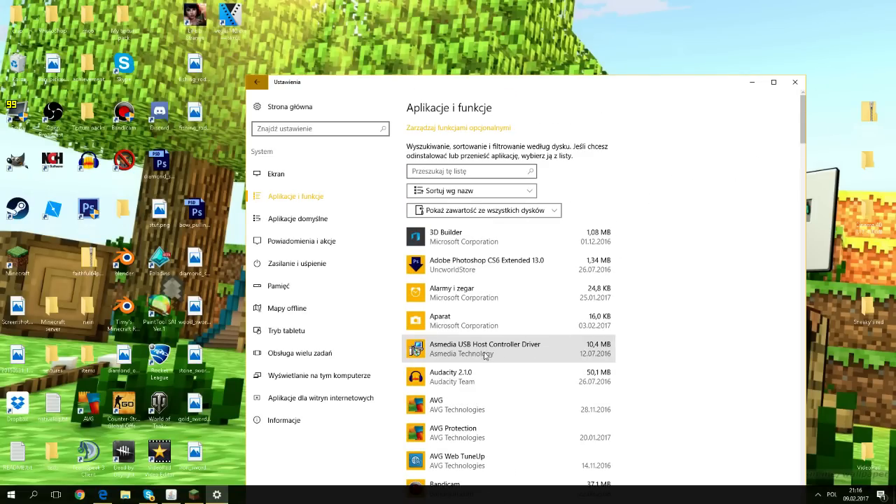
left_click(485, 348)
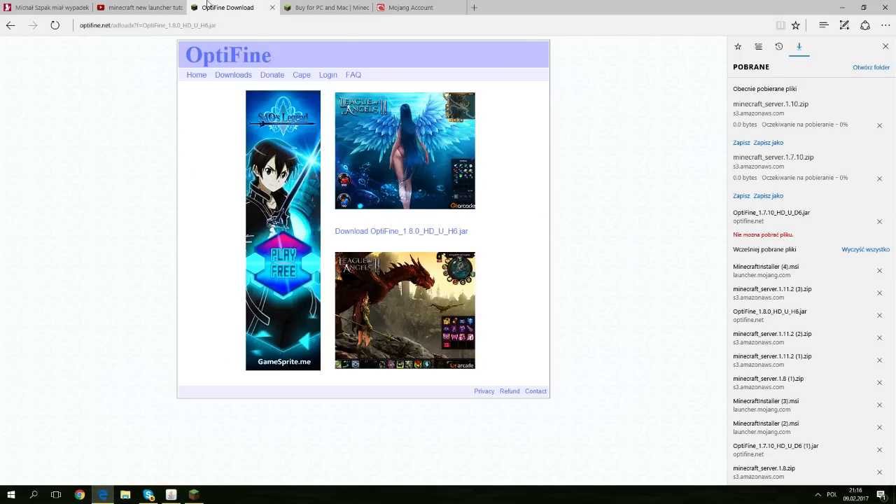
Switch Edge to the YouTube 'minecraft new launcher tutorial' search results
left_click(140, 8)
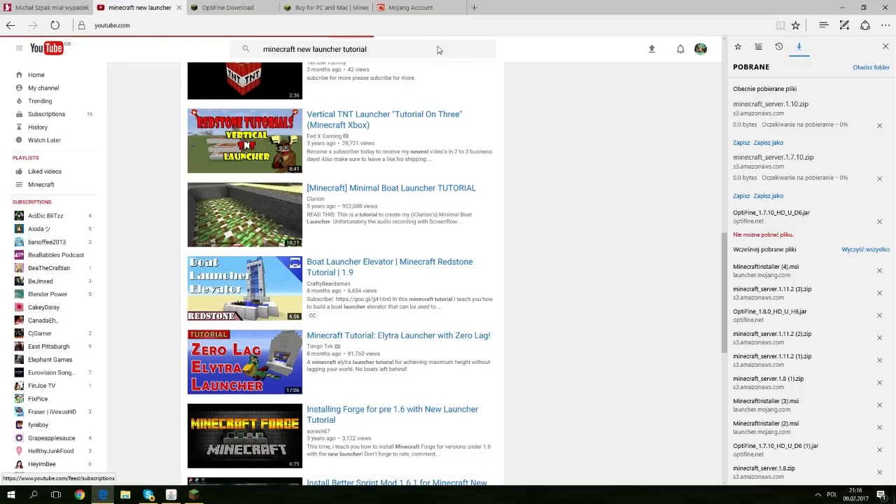